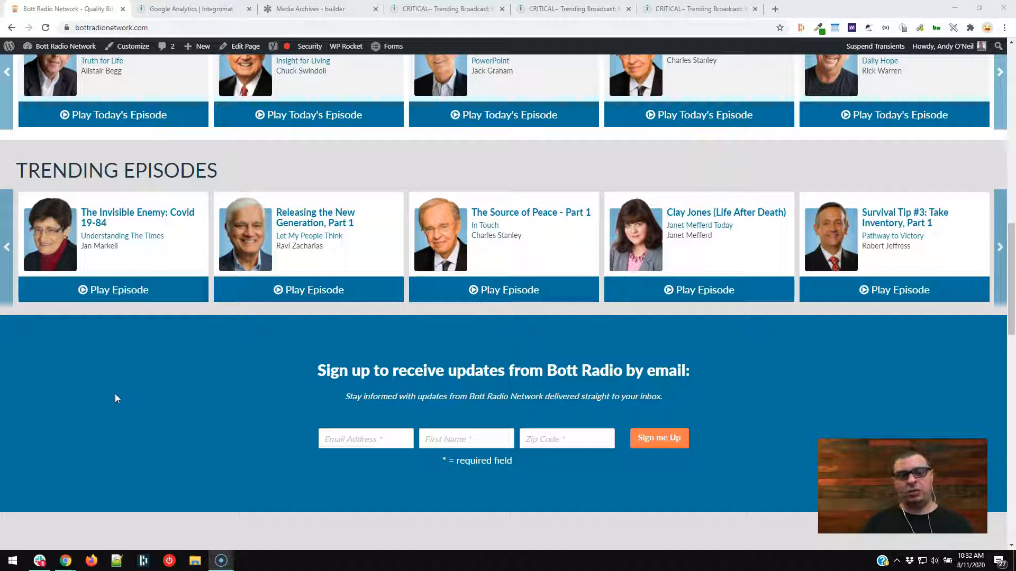
Switch from the Bott Radio homepage to Integromat's Google Analytics scenarios folder.
click(192, 8)
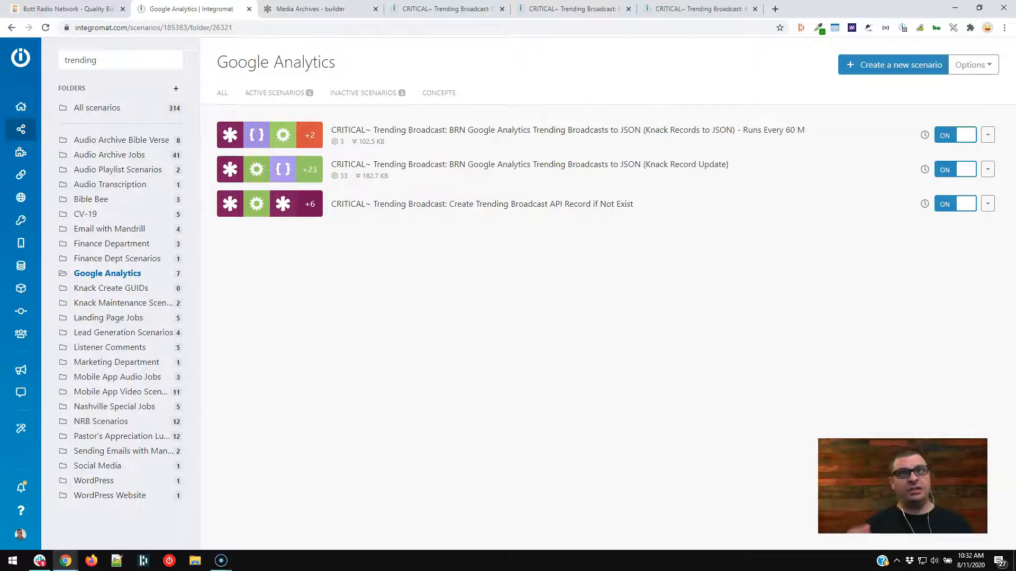
Switch to the Knack Media Archives builder showing the Trending Broadcast API fields.
click(317, 8)
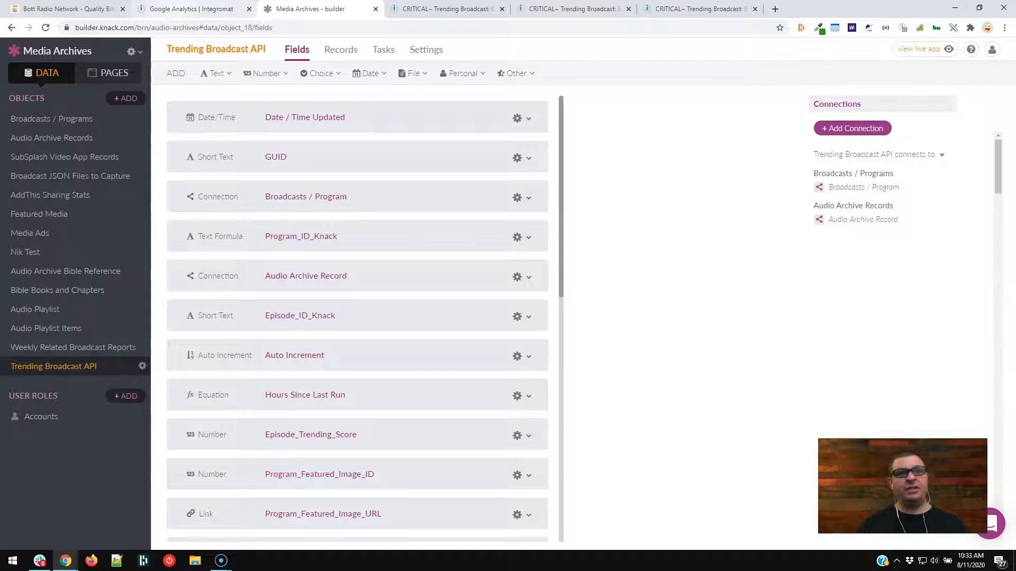
Bring up the 'Create Trending Broadcast API Record if Not Exist' scenario.
click(445, 8)
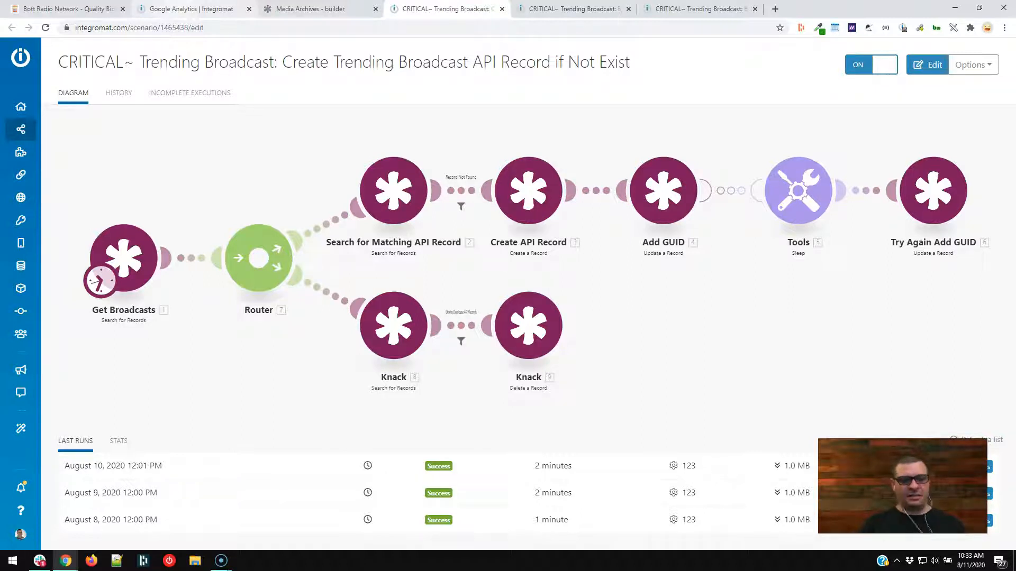
Return to the Trending Broadcast API fields in the Knack Media Archives builder.
click(318, 8)
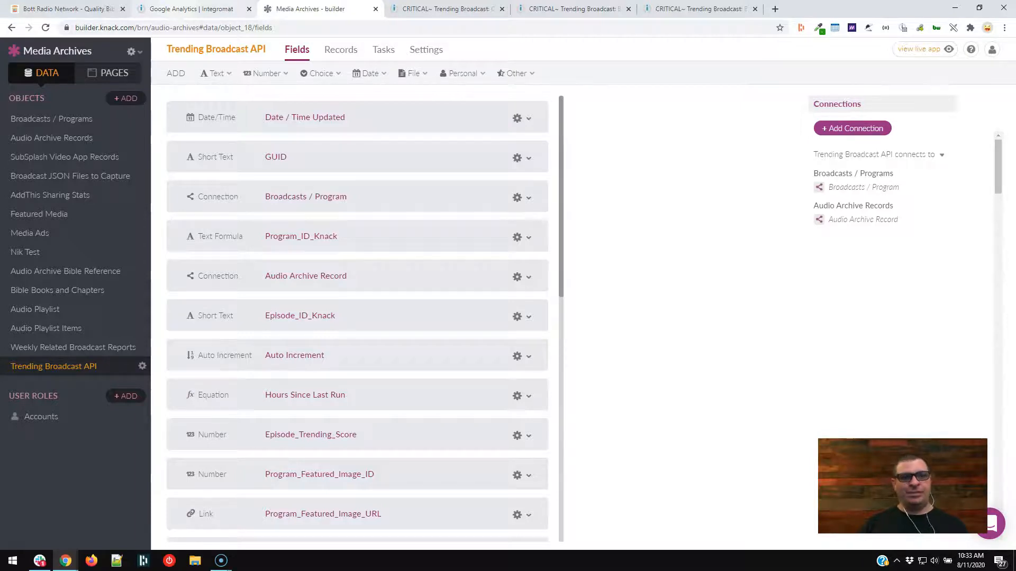
click(447, 9)
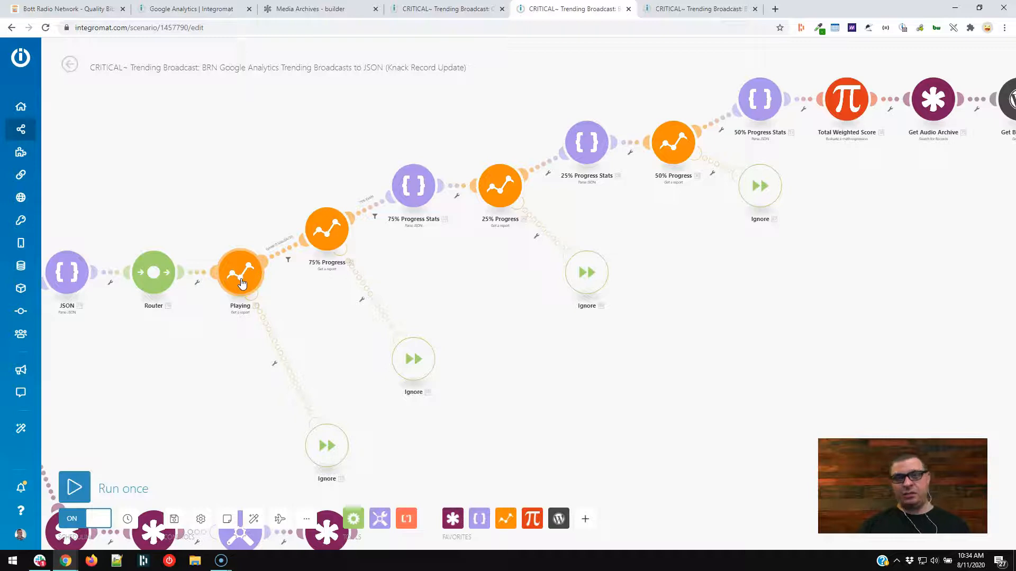
mouse_move(326, 229)
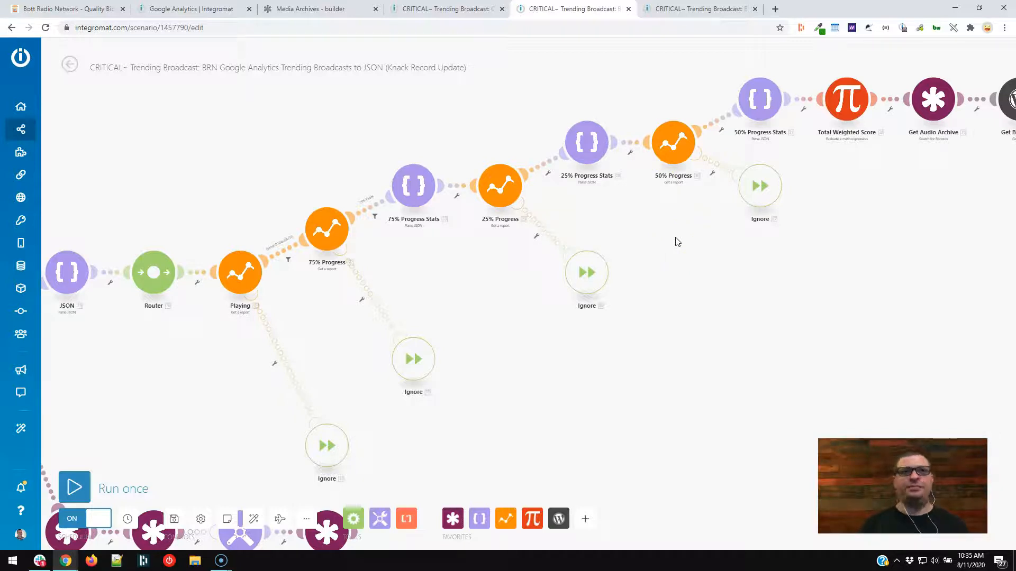
Pan the canvas to show Total Weighted Score through the Wait and final Knack update.
drag(677, 242, 466, 341)
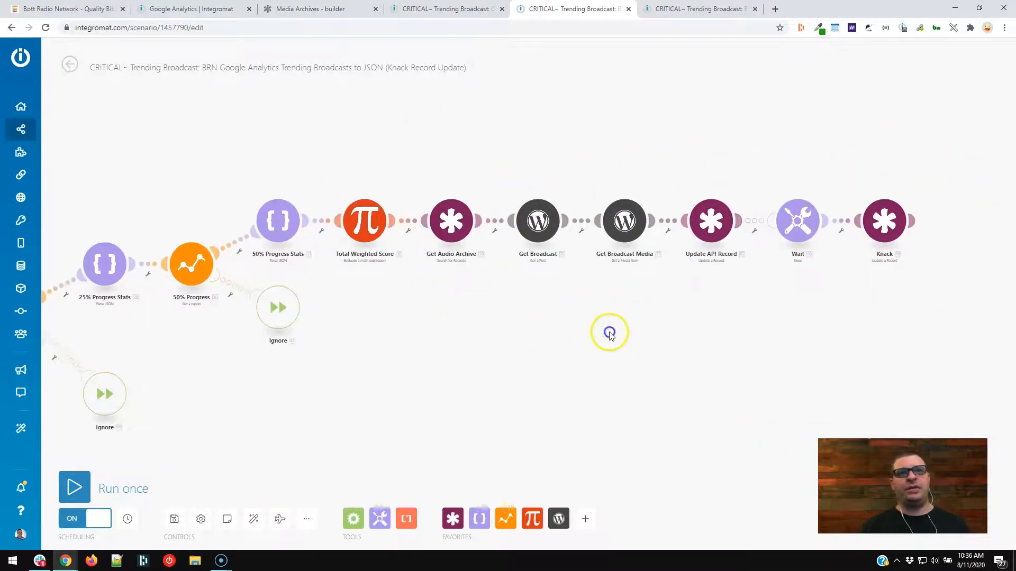
Pan slightly further left to center the scenario's closing Knack update modules.
drag(609, 334, 552, 338)
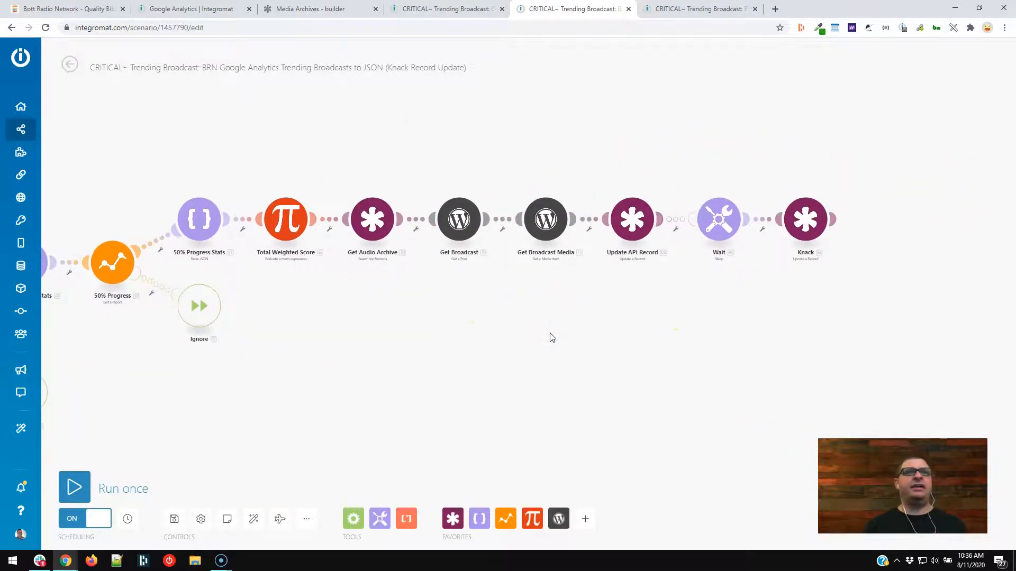
mouse_move(301, 205)
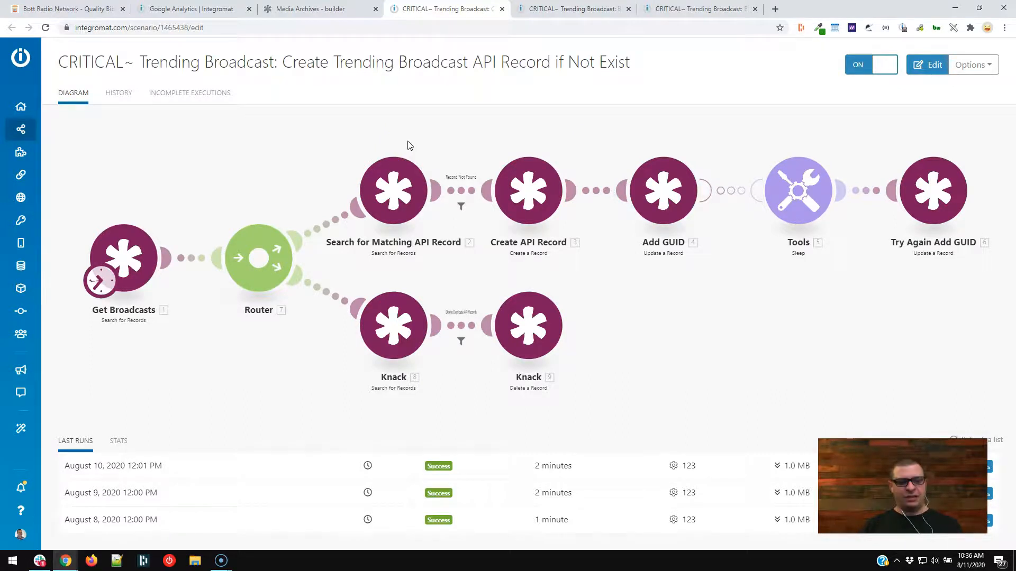
Switch to the 'Knack Records to JSON' scenario that uploads aggregated JSON to AWS S3.
click(574, 8)
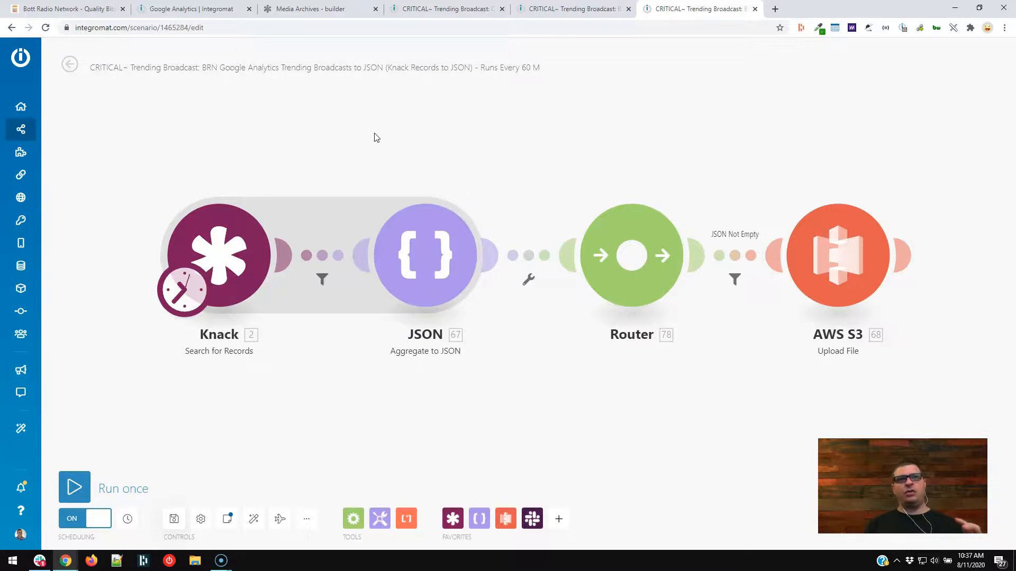
Switch back to the Bott Radio Network homepage and its Trending Episodes carousel.
click(318, 8)
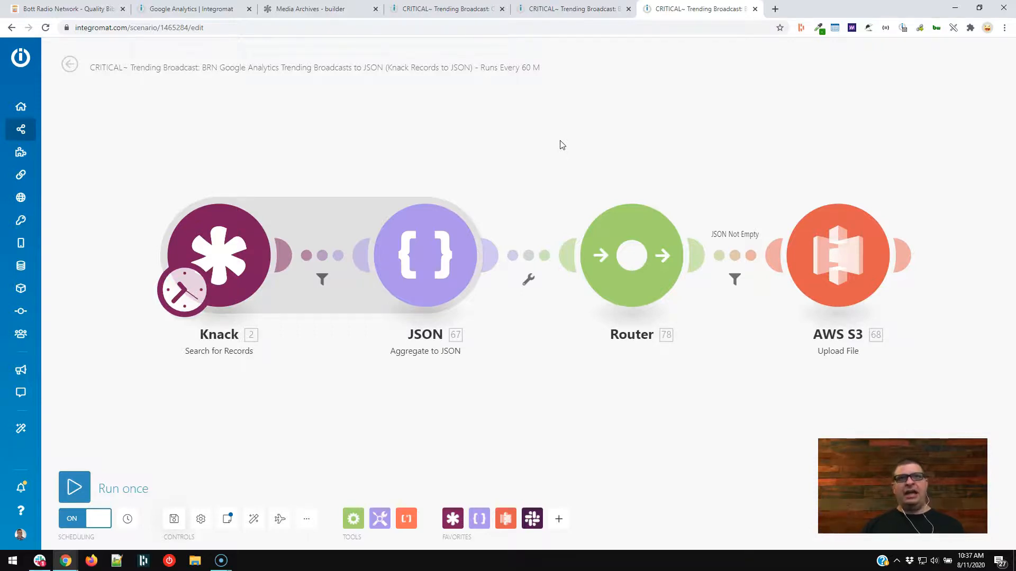
click(64, 8)
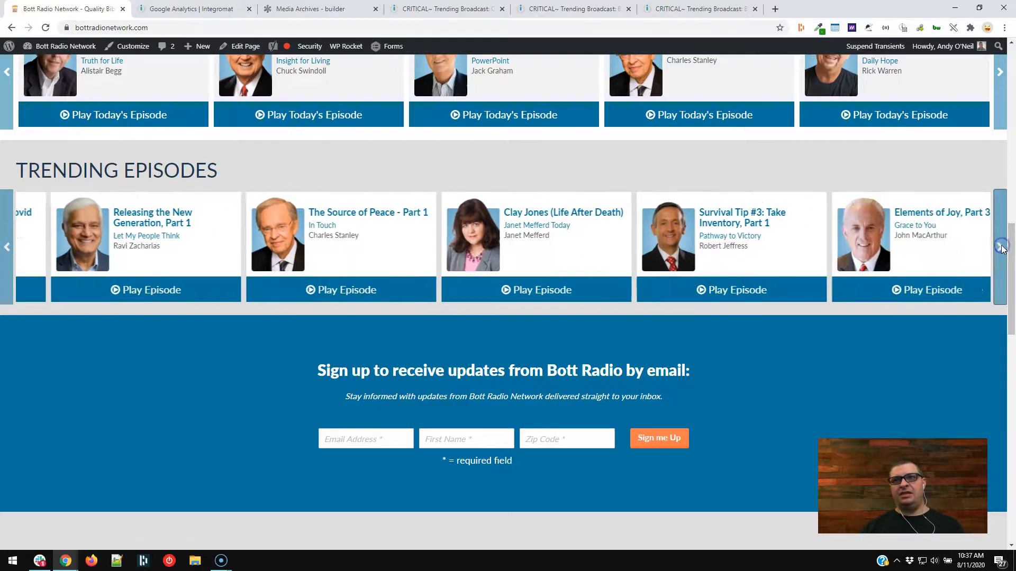
Move the Trending Episodes carousel back to 'The Invisible Enemy: Covid 19-84', checking the Integromat folder along the way.
click(999, 248)
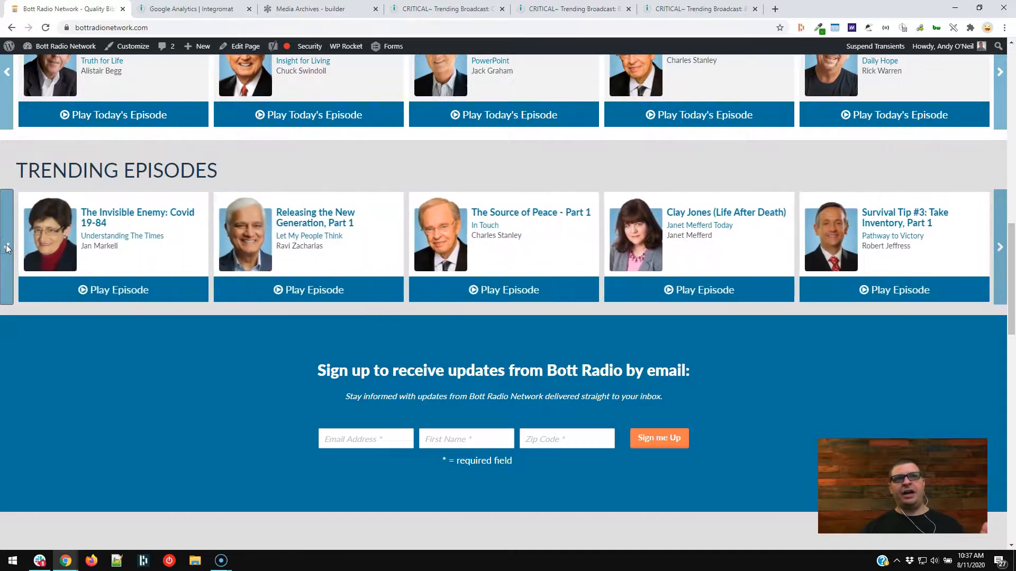
mouse_move(16, 276)
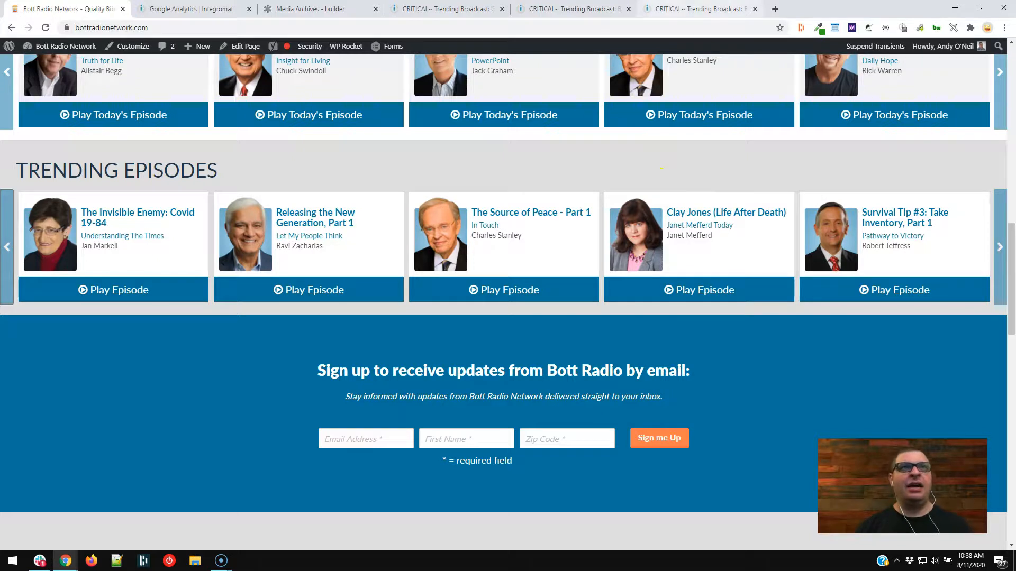
click(193, 9)
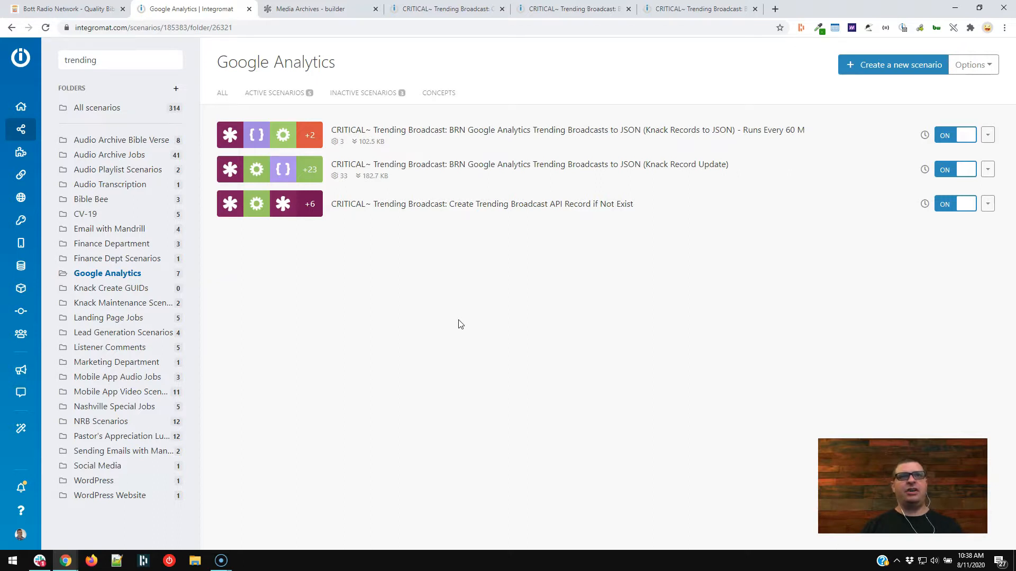
mouse_move(415, 263)
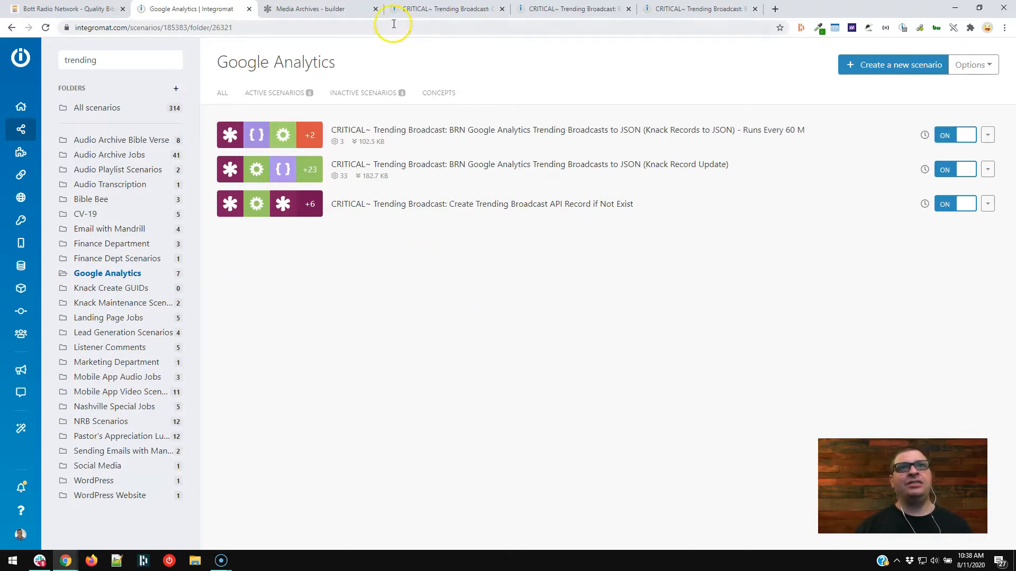
click(64, 9)
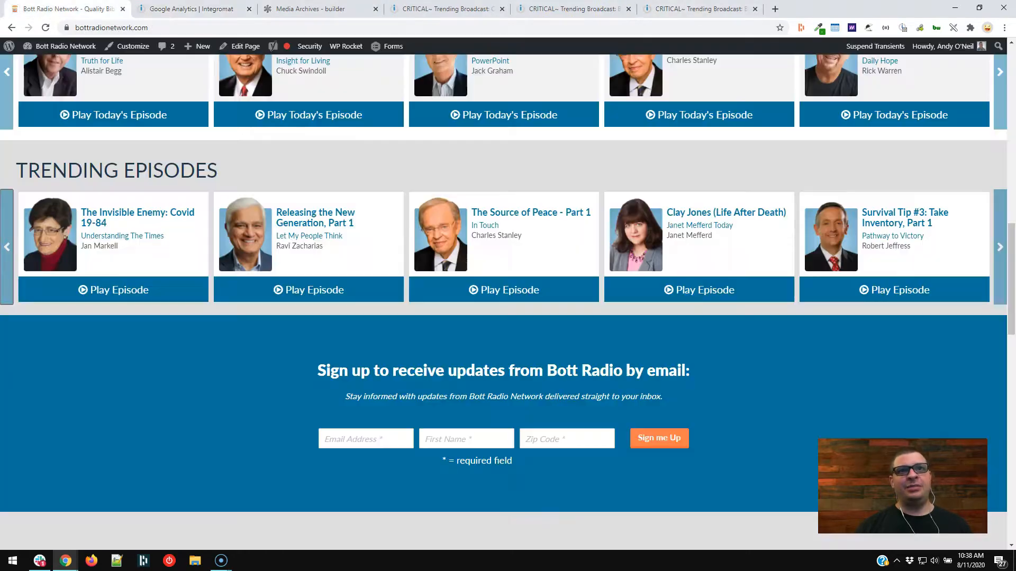